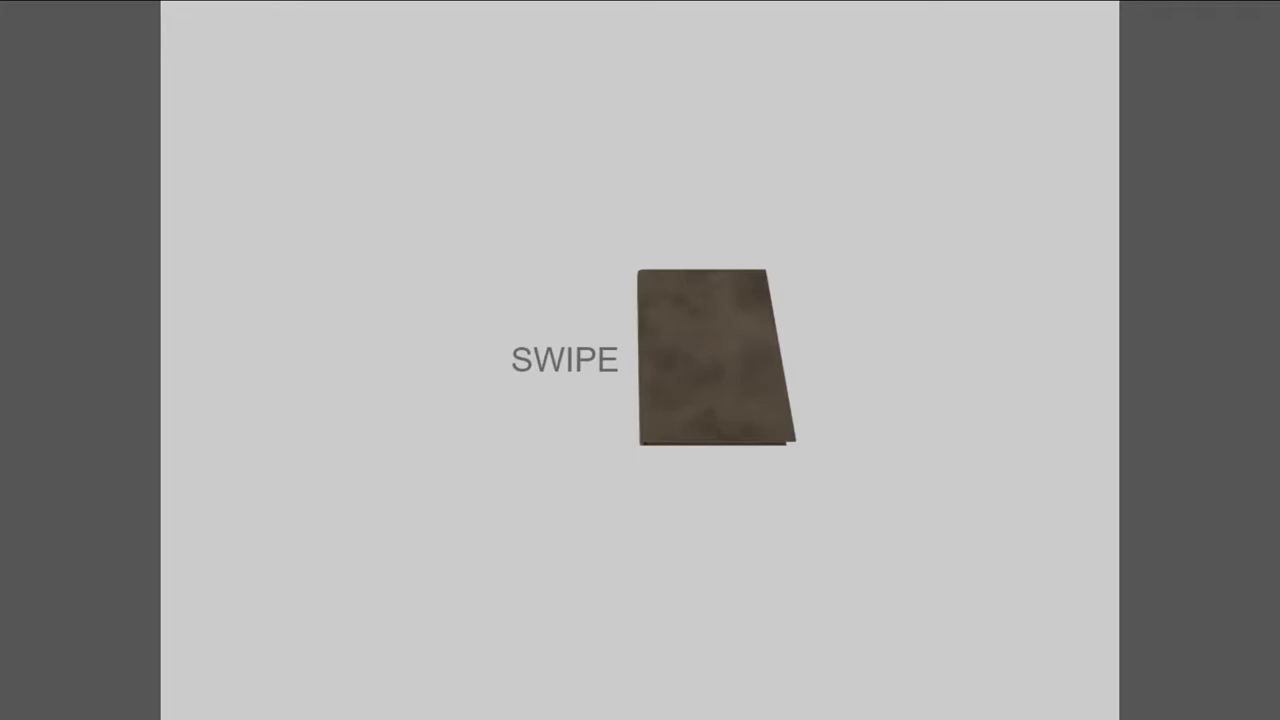
{"action": "mouse_move", "coordinate": [590, 448]}
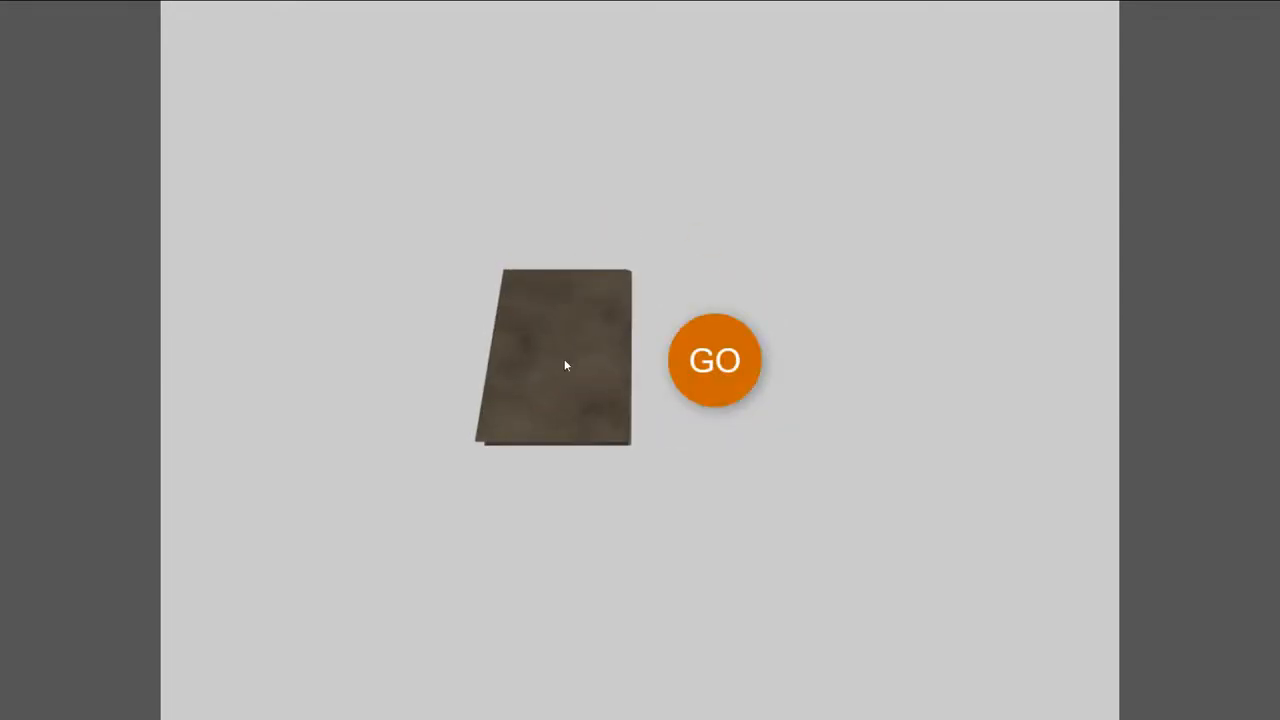
Step: Send the swiped brown card back to its starting spot with the GO button
{"action": "left_click", "coordinate": [714, 360]}
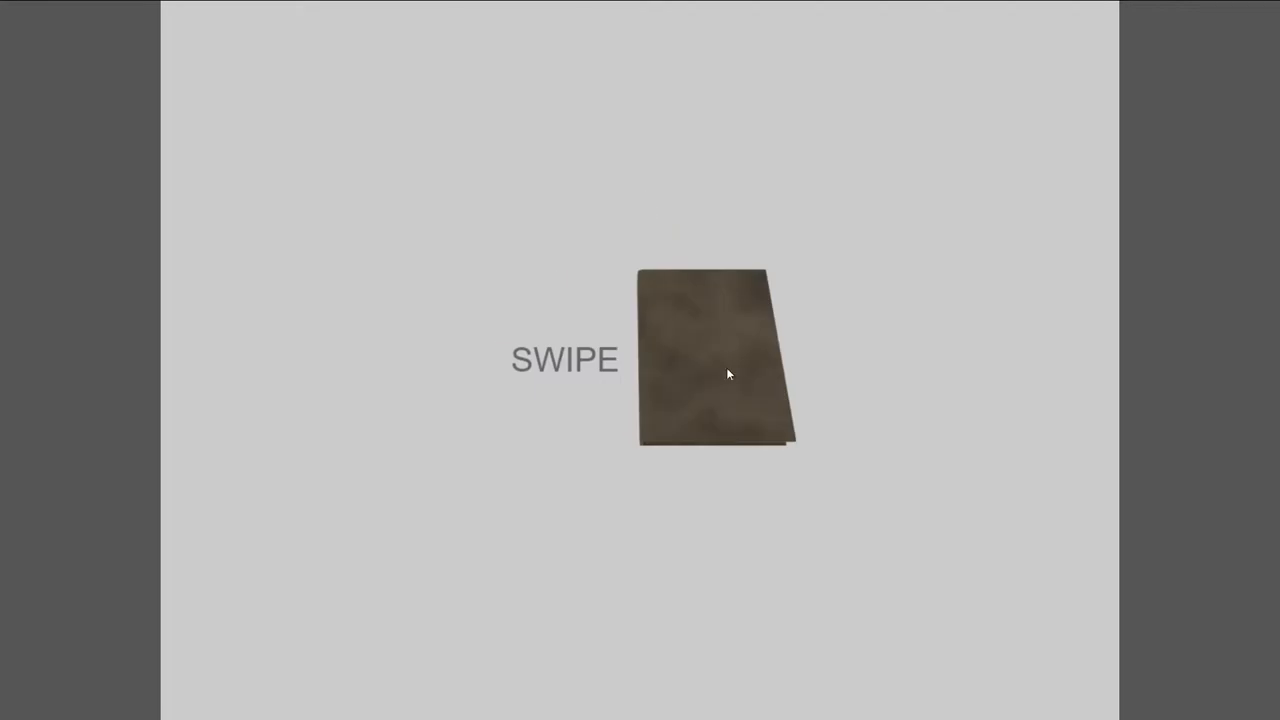
{"action": "mouse_move", "coordinate": [800, 378]}
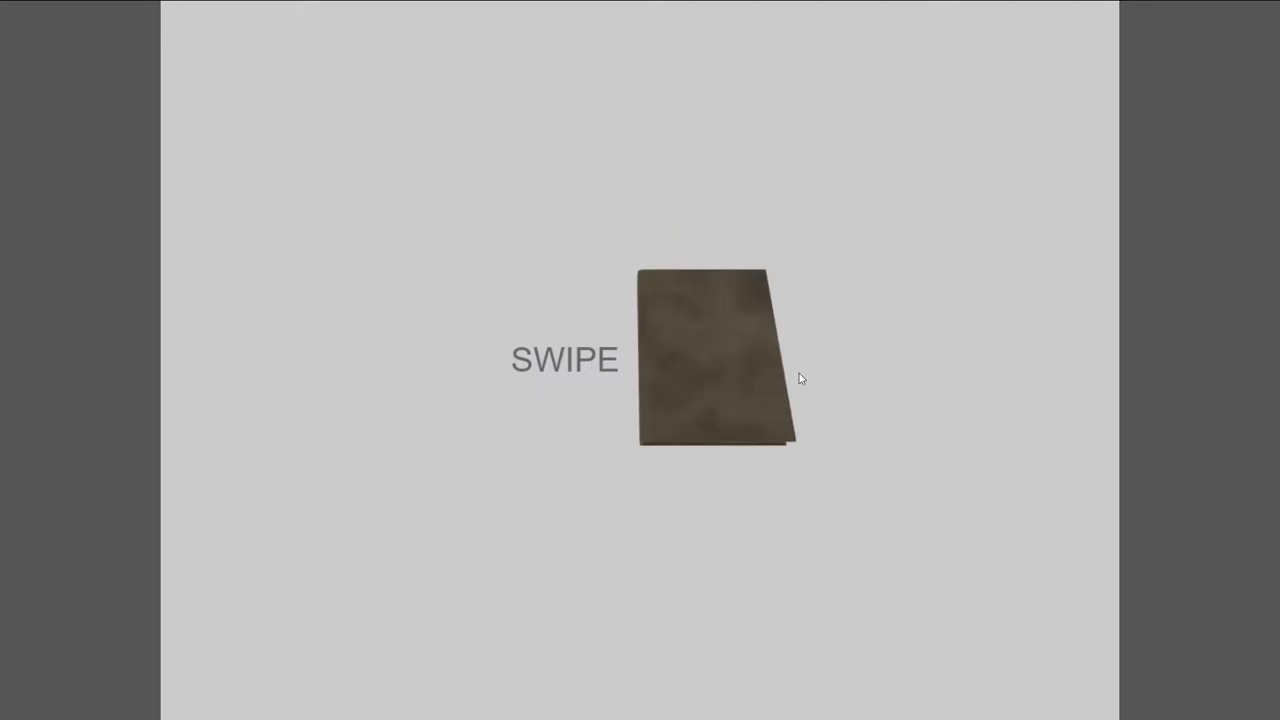
{"action": "mouse_move", "coordinate": [756, 396]}
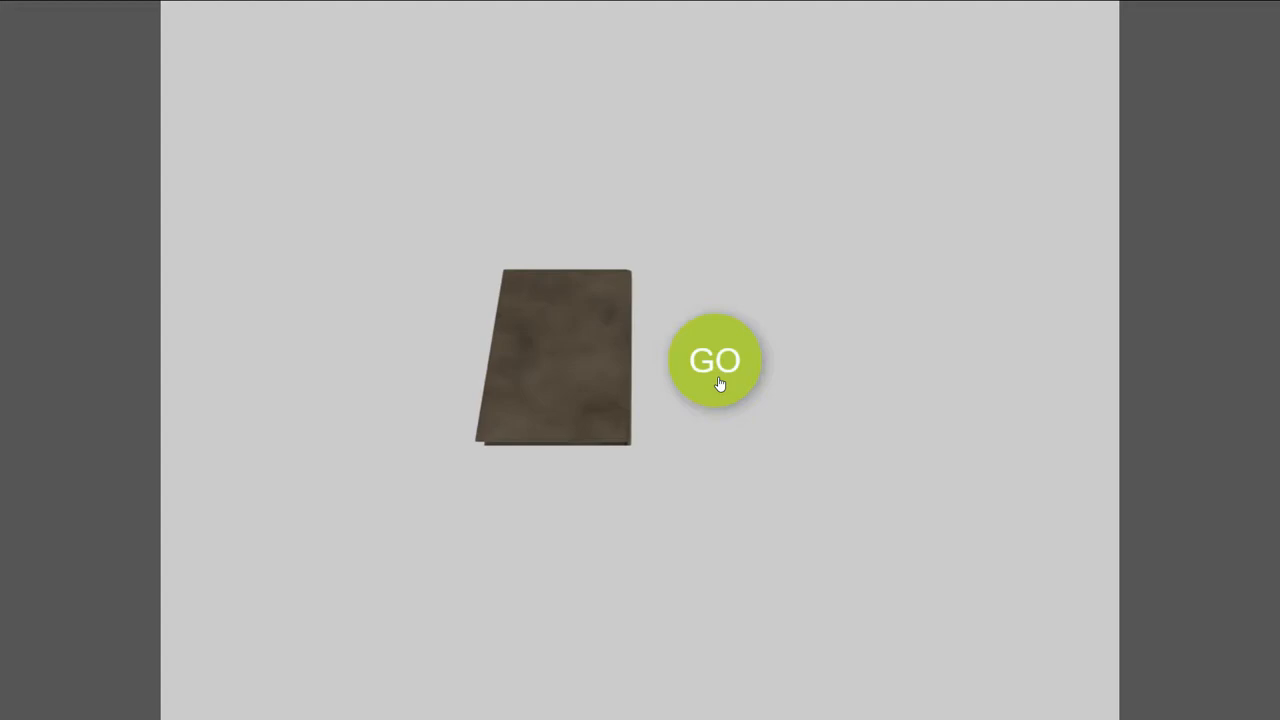
Step: Advance from the card scene to the teal squiggle line demo via GO
{"action": "left_click", "coordinate": [716, 360]}
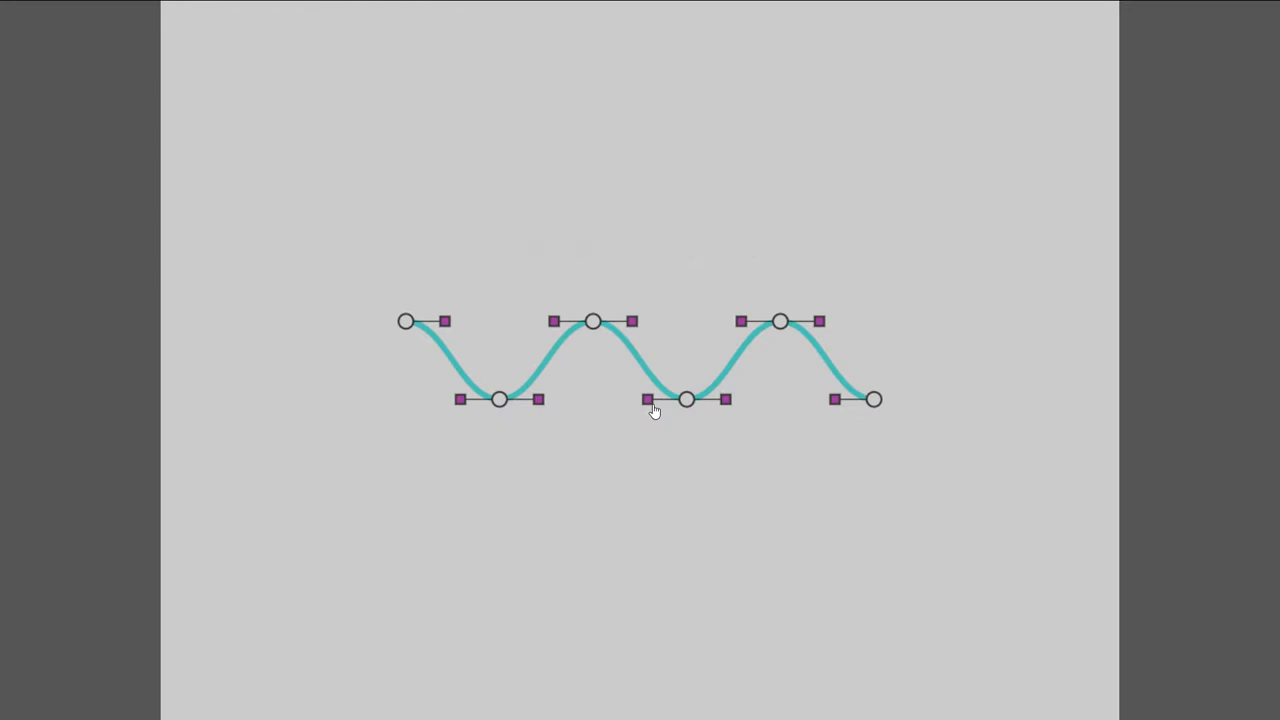
{"action": "mouse_move", "coordinate": [798, 414]}
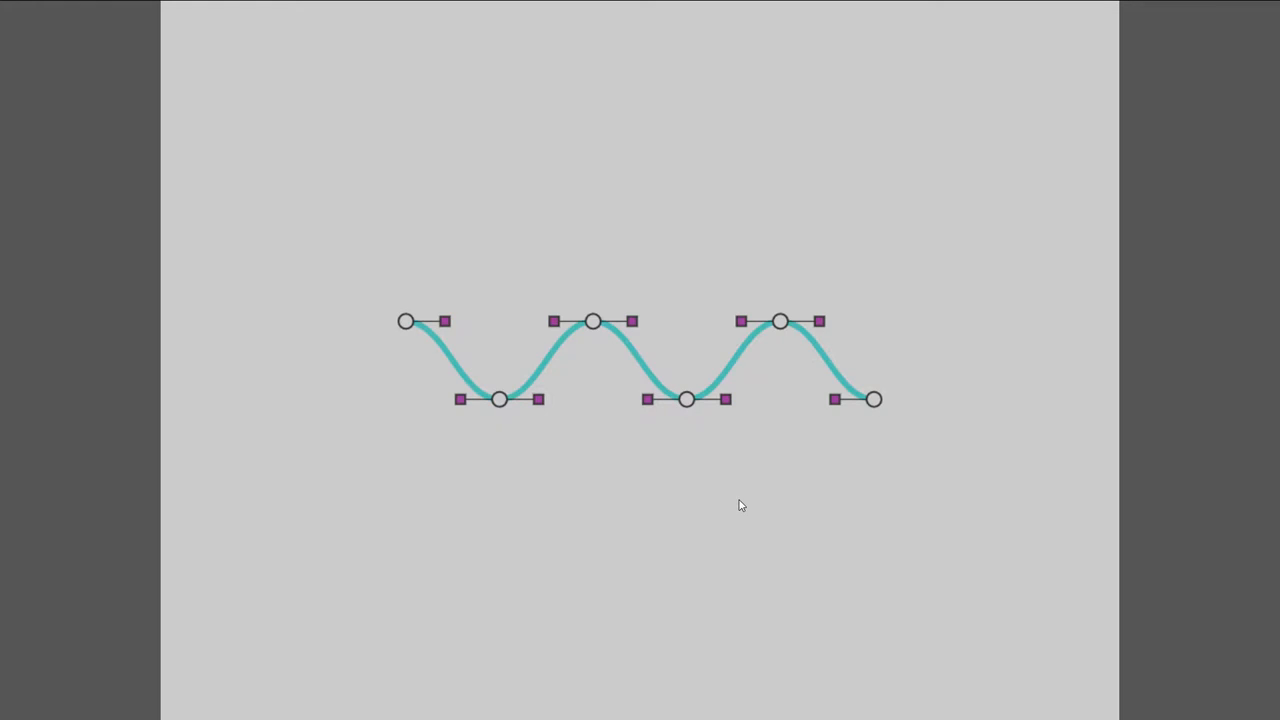
{"action": "mouse_move", "coordinate": [704, 184]}
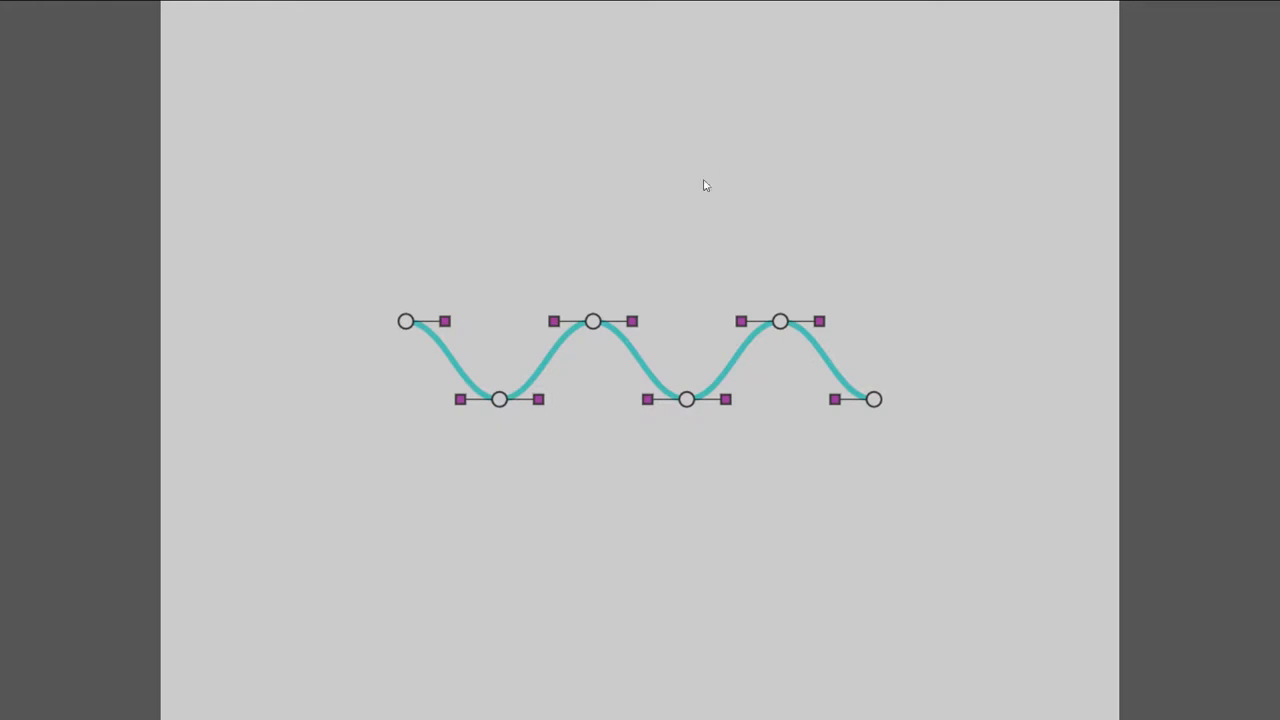
{"action": "mouse_move", "coordinate": [704, 336]}
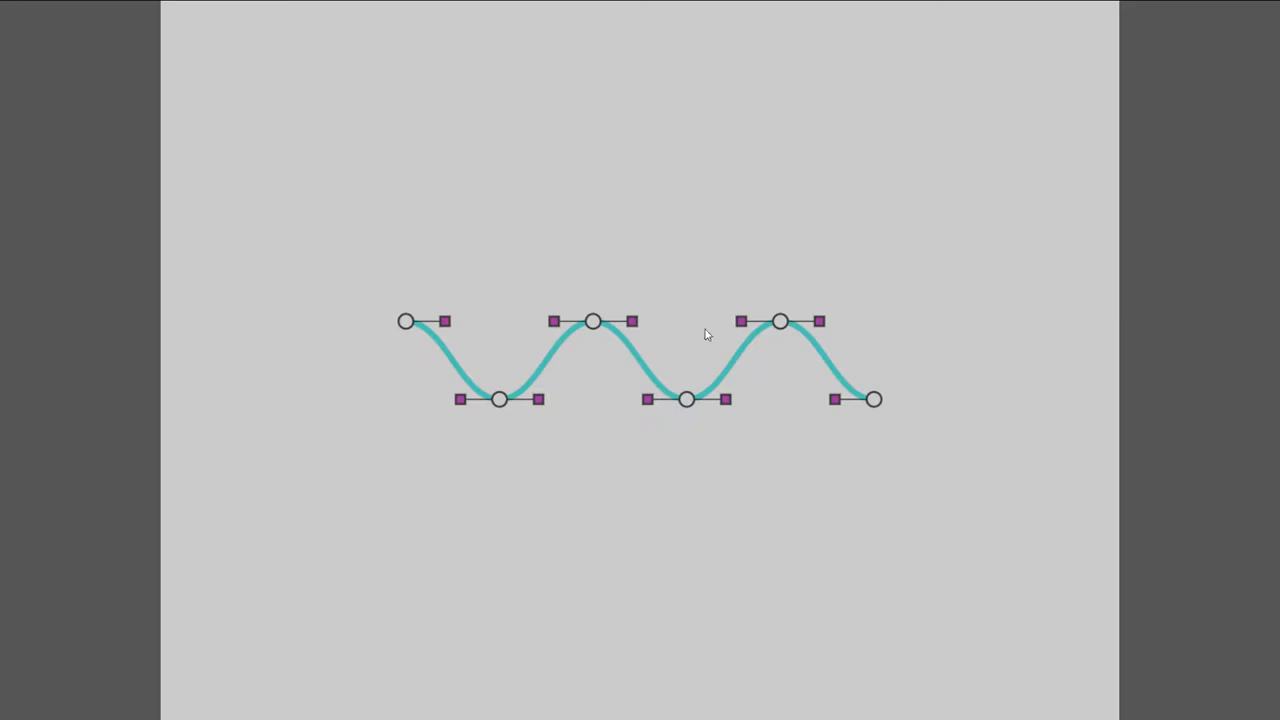
{"action": "mouse_move", "coordinate": [576, 466]}
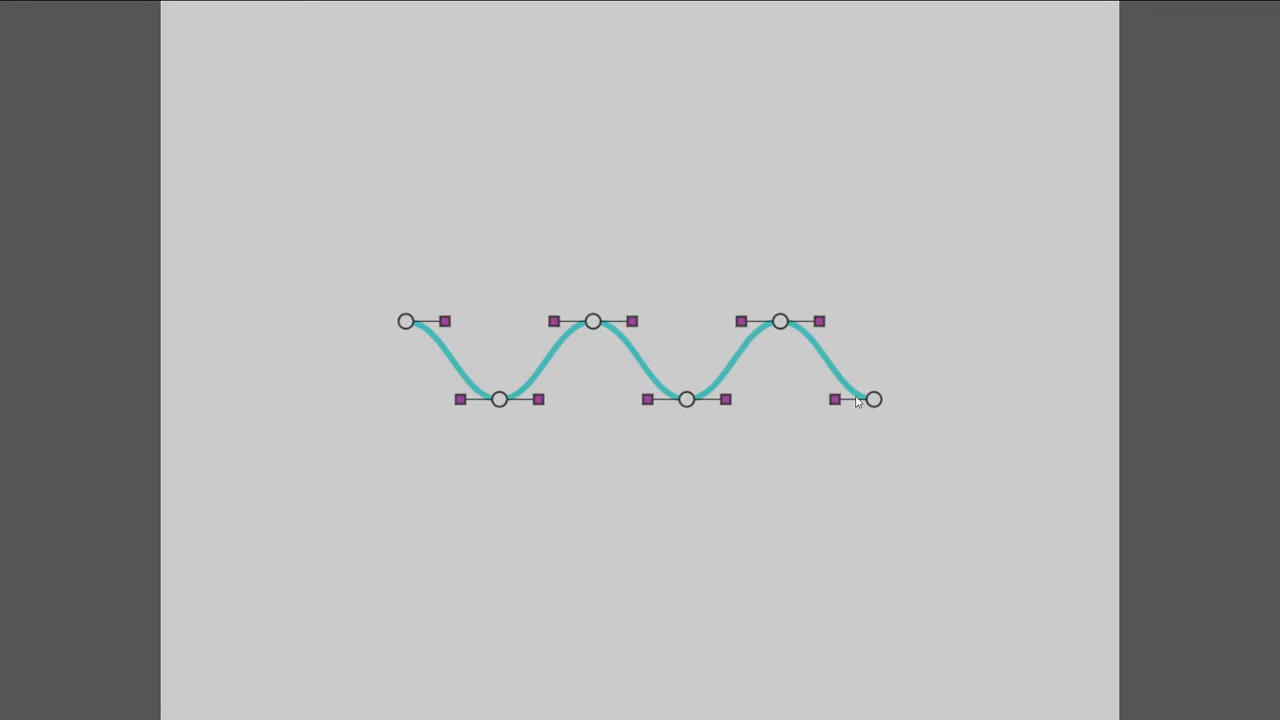
Step: Reshape the squiggle's points and handles into a closed loop so the blob masks the peanut photo
{"action": "left_click_drag", "start_coordinate": [876, 400], "coordinate": [796, 152]}
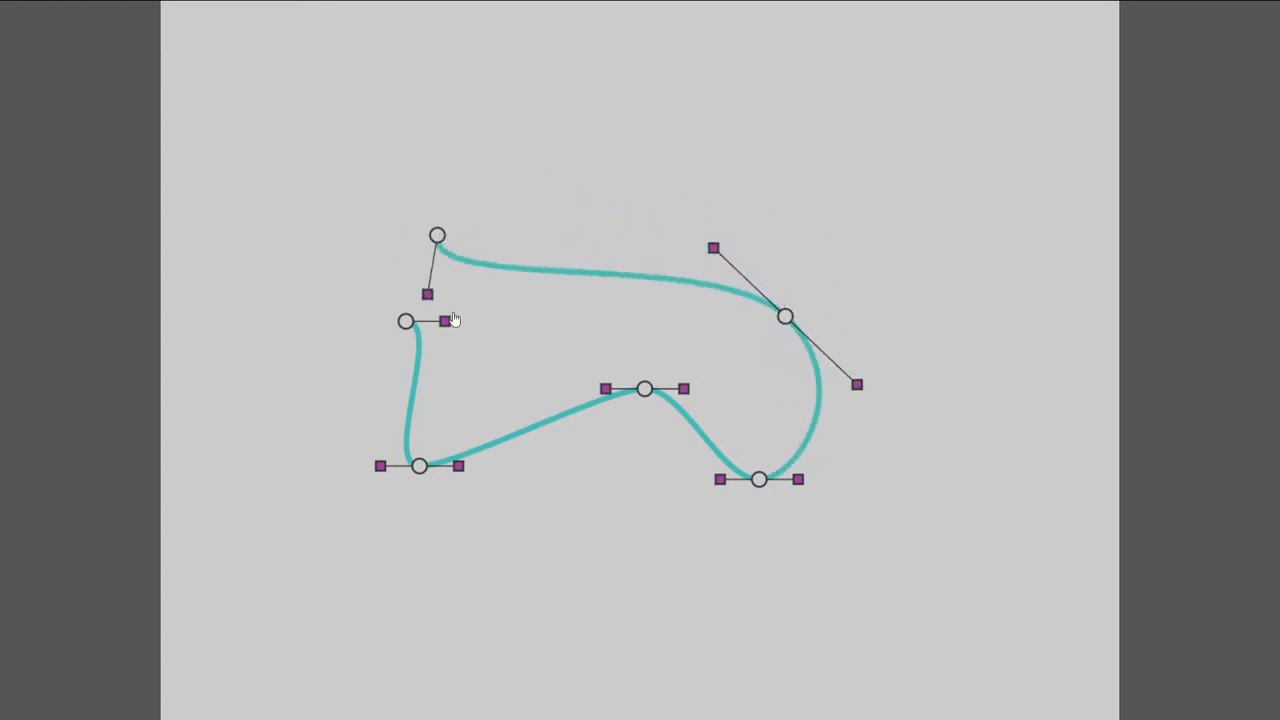
{"action": "left_click_drag", "start_coordinate": [428, 292], "coordinate": [512, 76]}
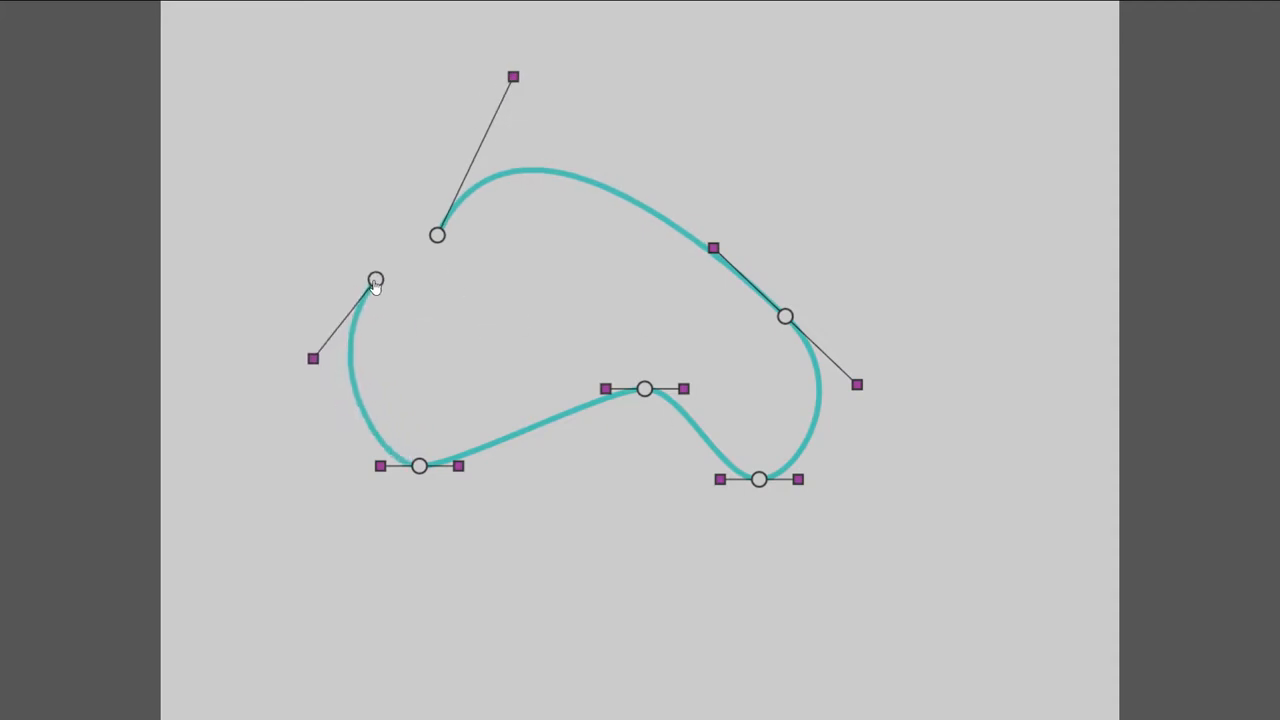
{"action": "left_click_drag", "start_coordinate": [436, 236], "coordinate": [394, 248]}
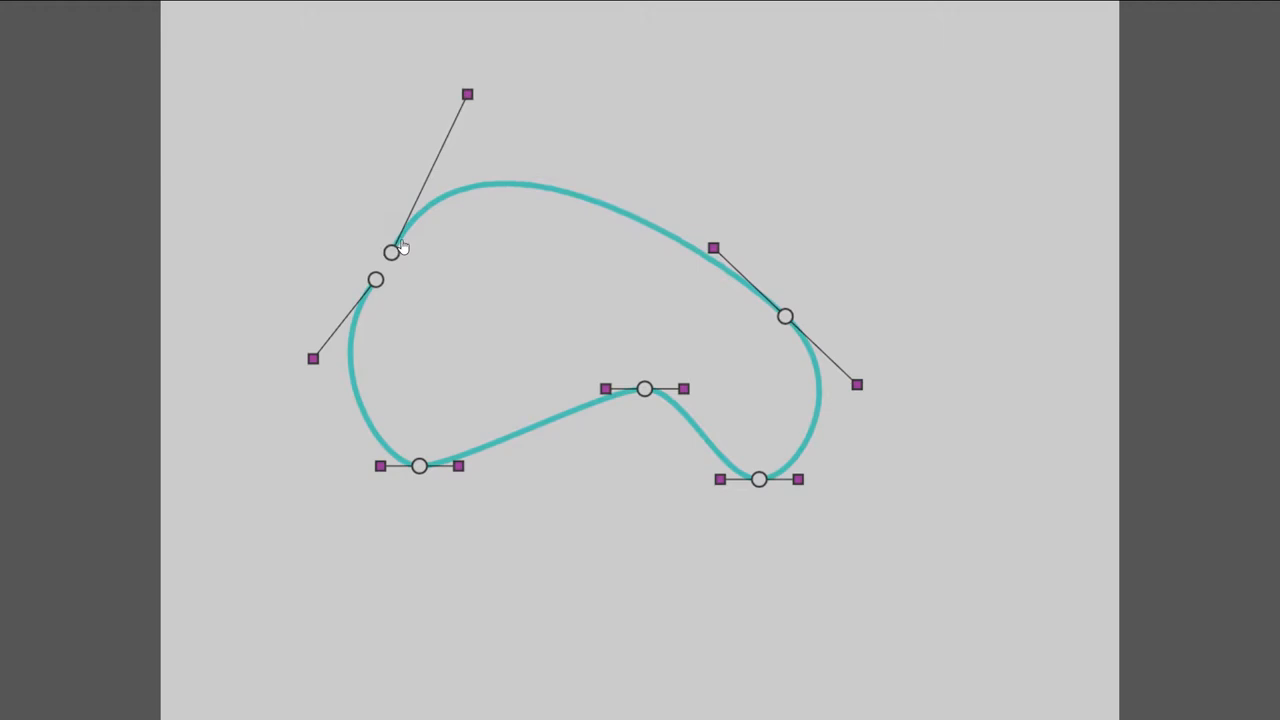
{"action": "left_click_drag", "start_coordinate": [396, 250], "coordinate": [378, 278]}
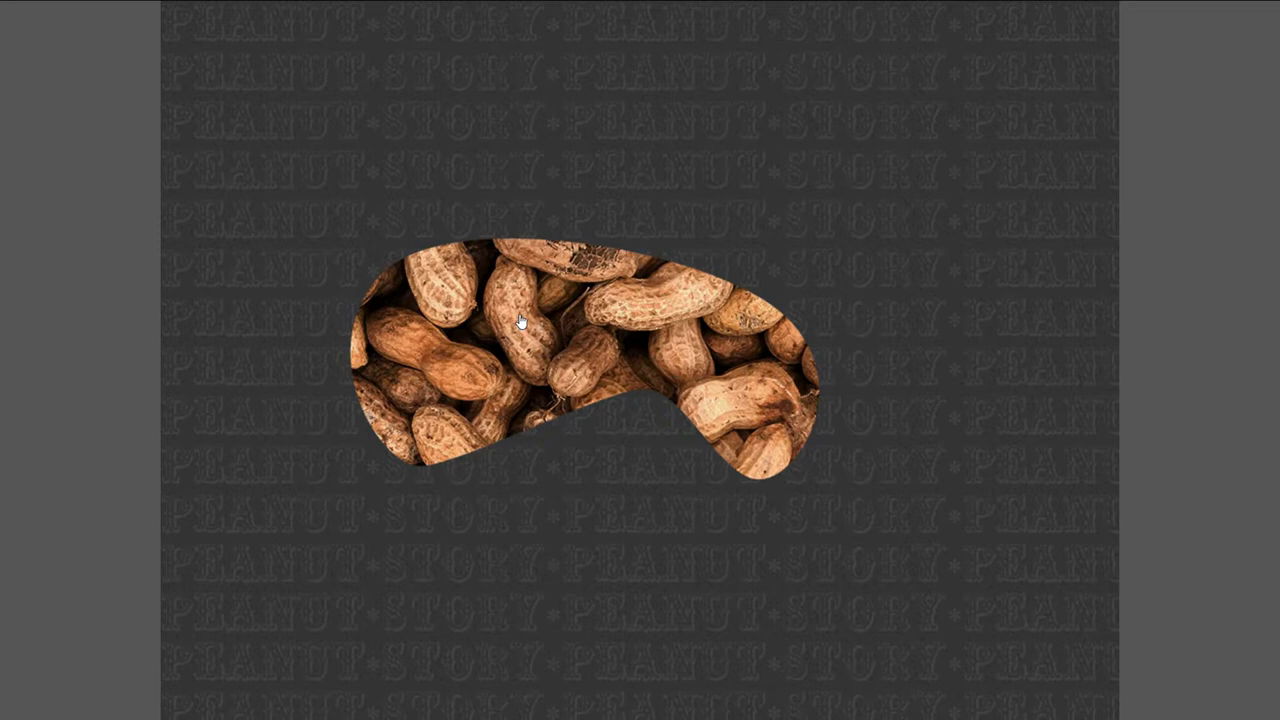
{"action": "mouse_move", "coordinate": [398, 58]}
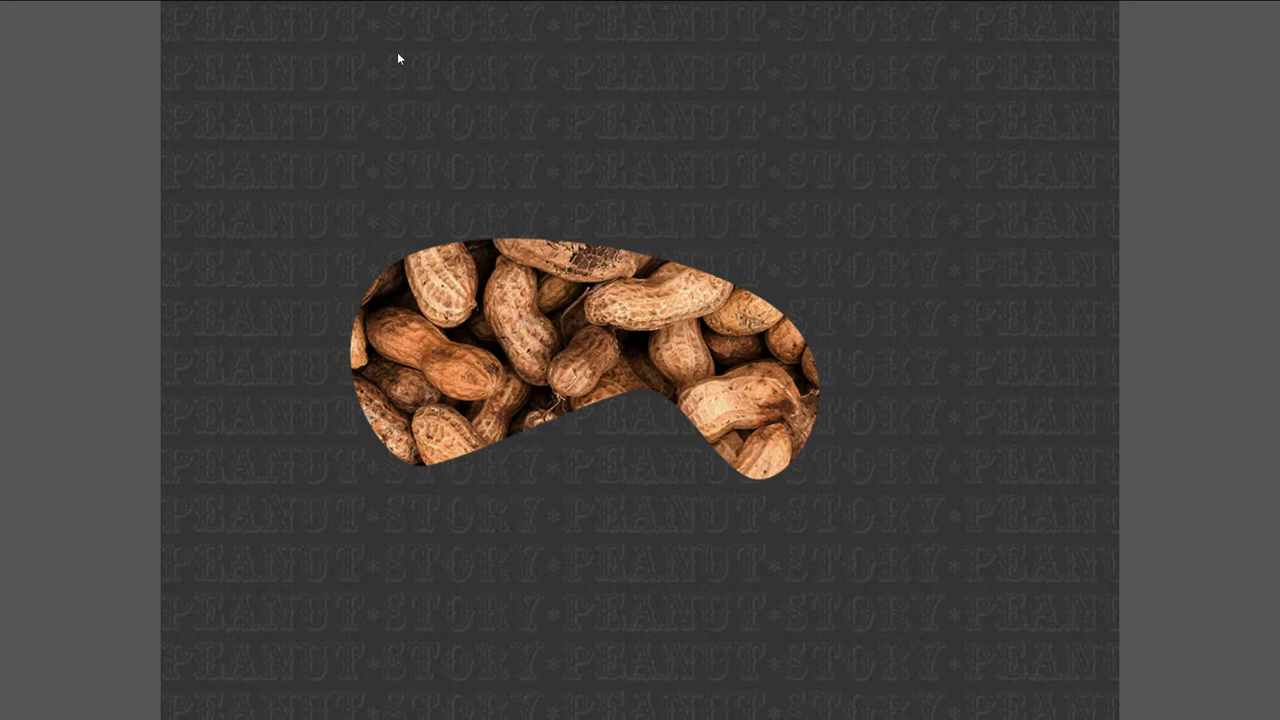
{"action": "mouse_move", "coordinate": [870, 66]}
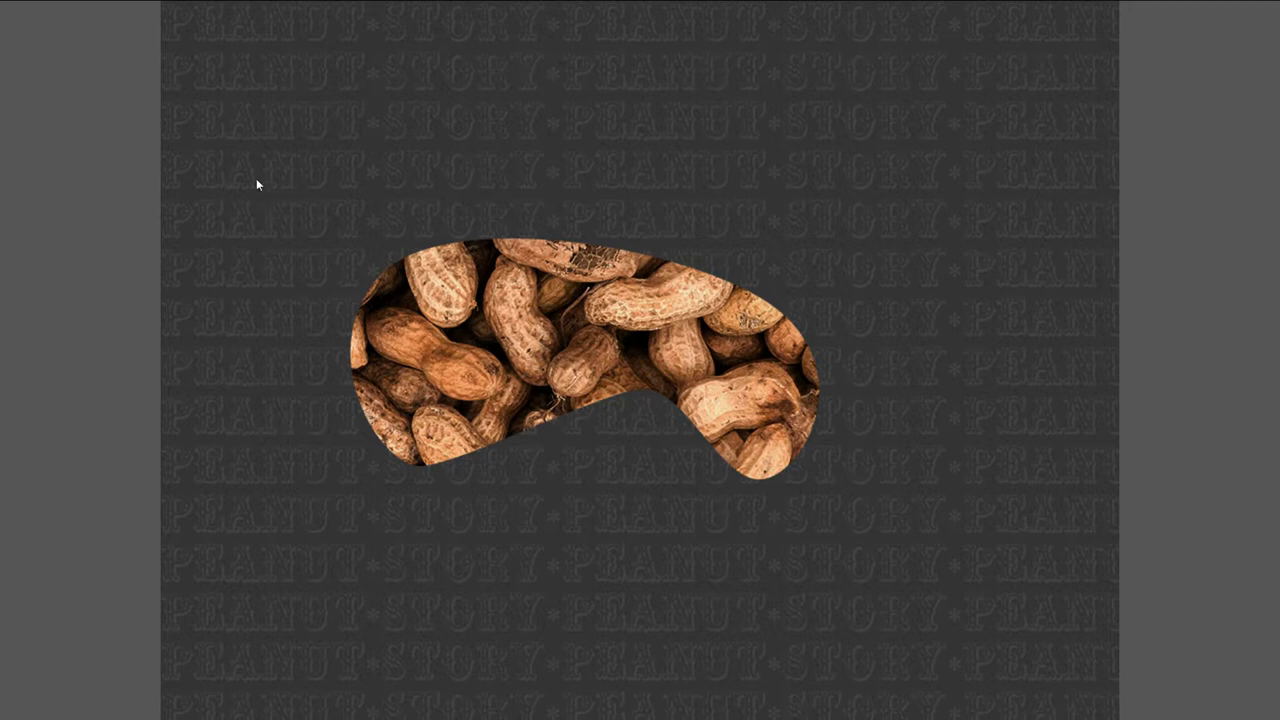
{"action": "mouse_move", "coordinate": [836, 64]}
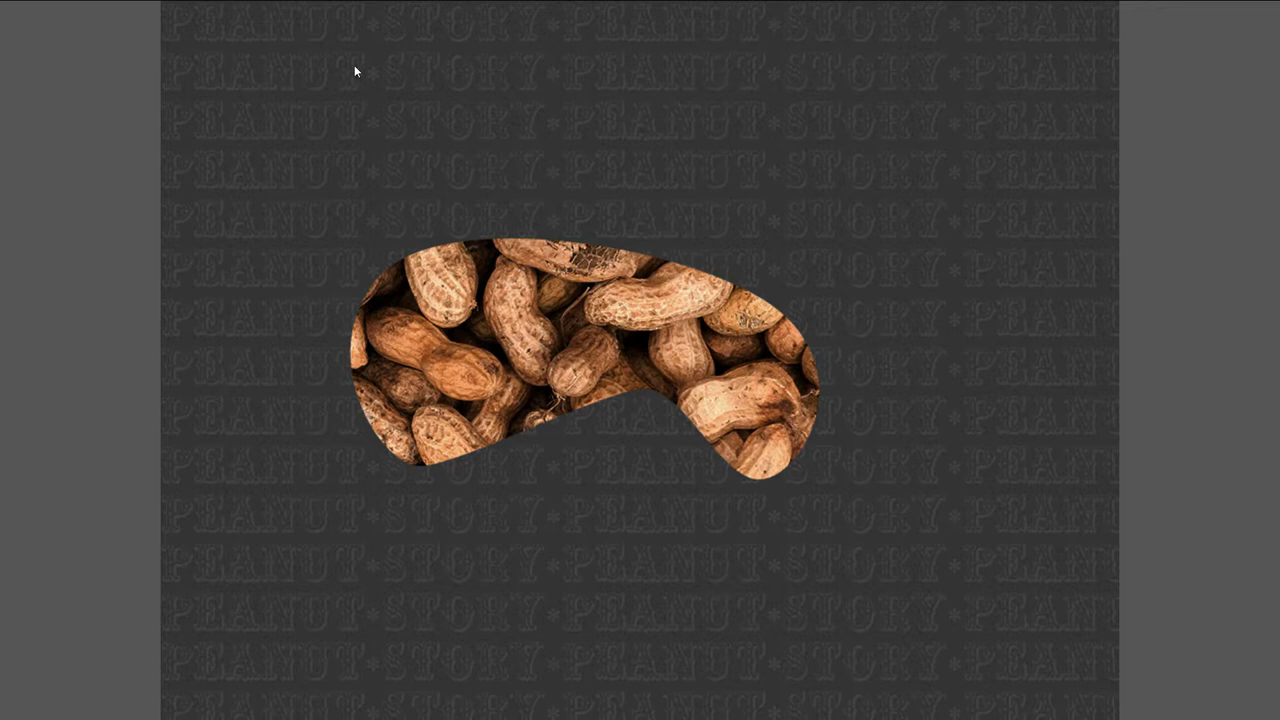
{"action": "mouse_move", "coordinate": [548, 50]}
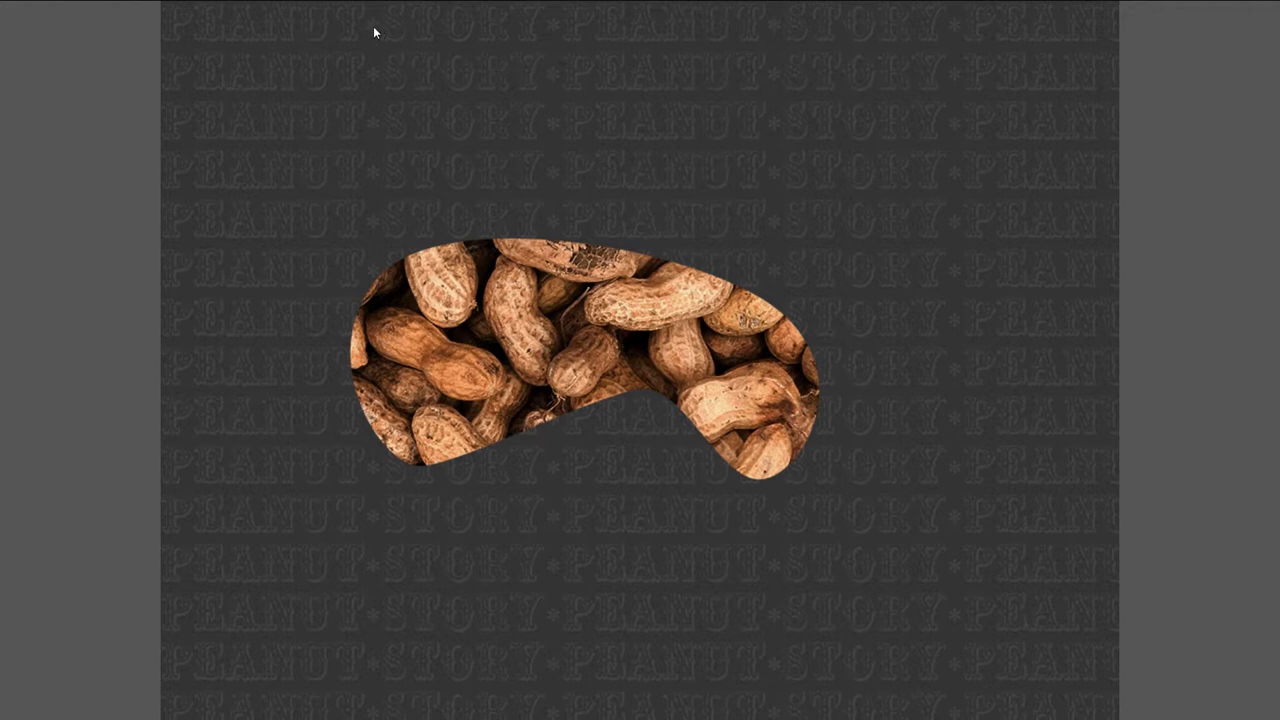
{"action": "mouse_move", "coordinate": [336, 612]}
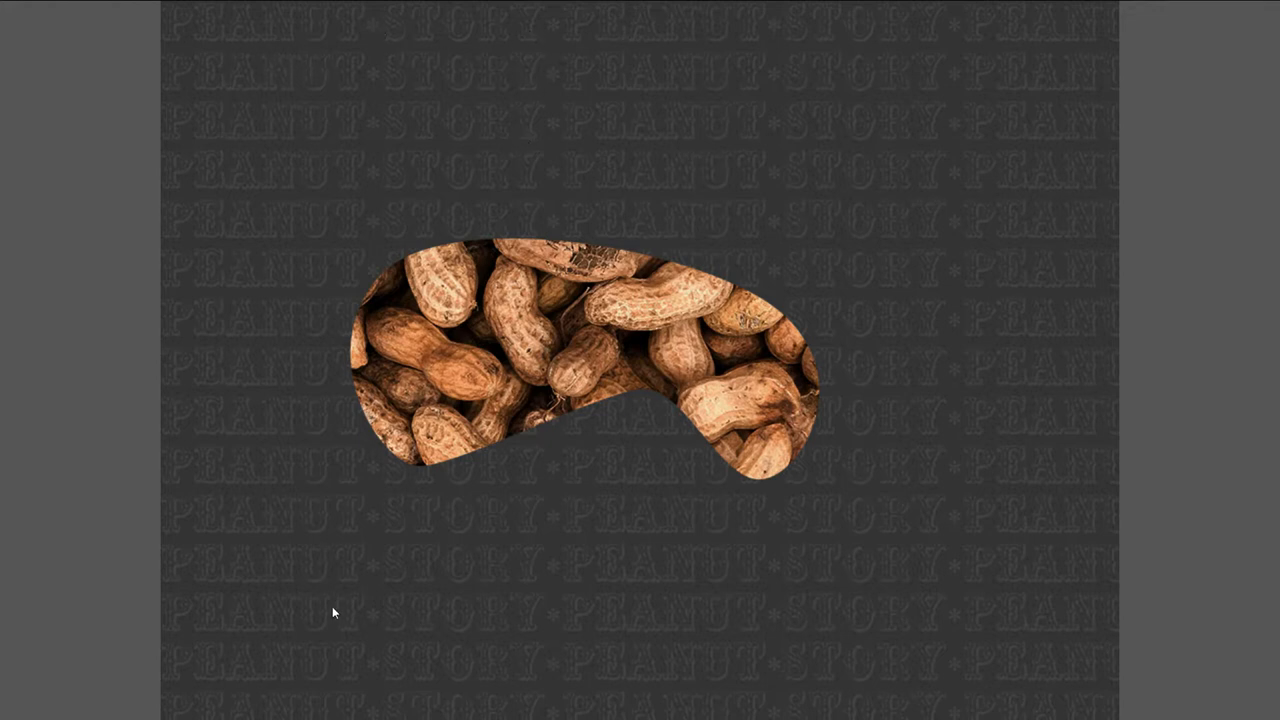
{"action": "mouse_move", "coordinate": [612, 140]}
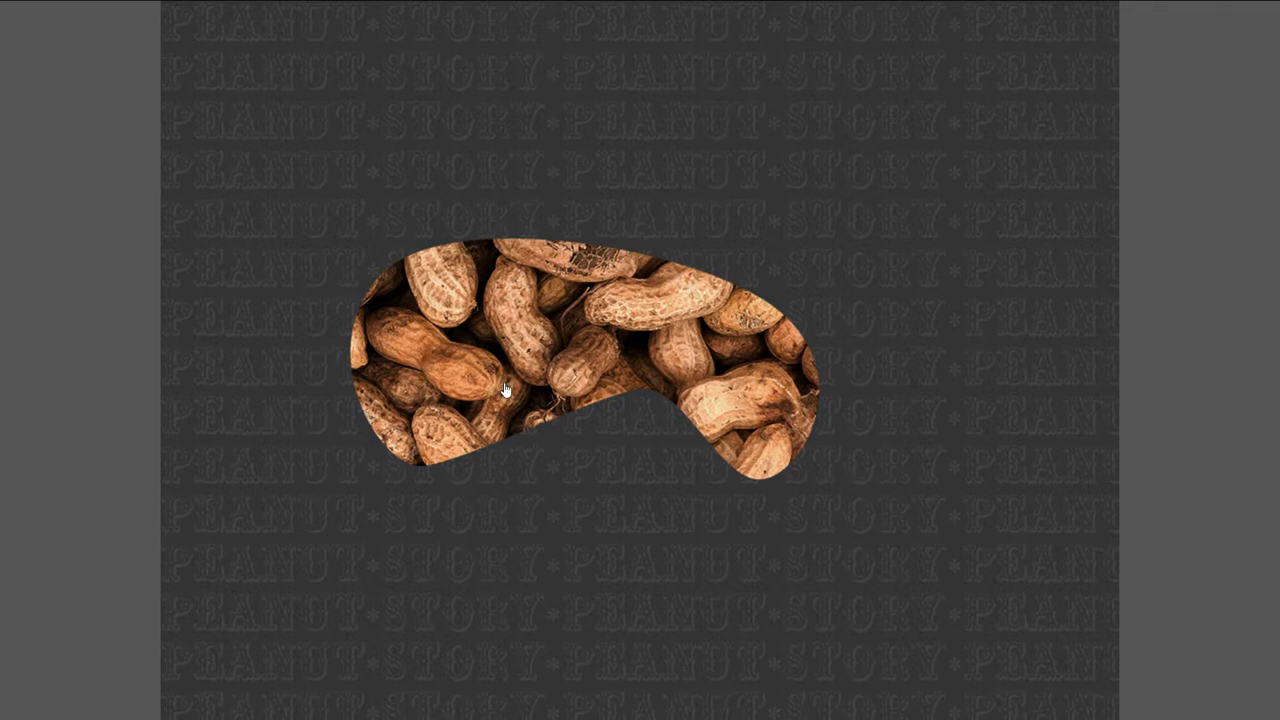
{"action": "mouse_move", "coordinate": [480, 360]}
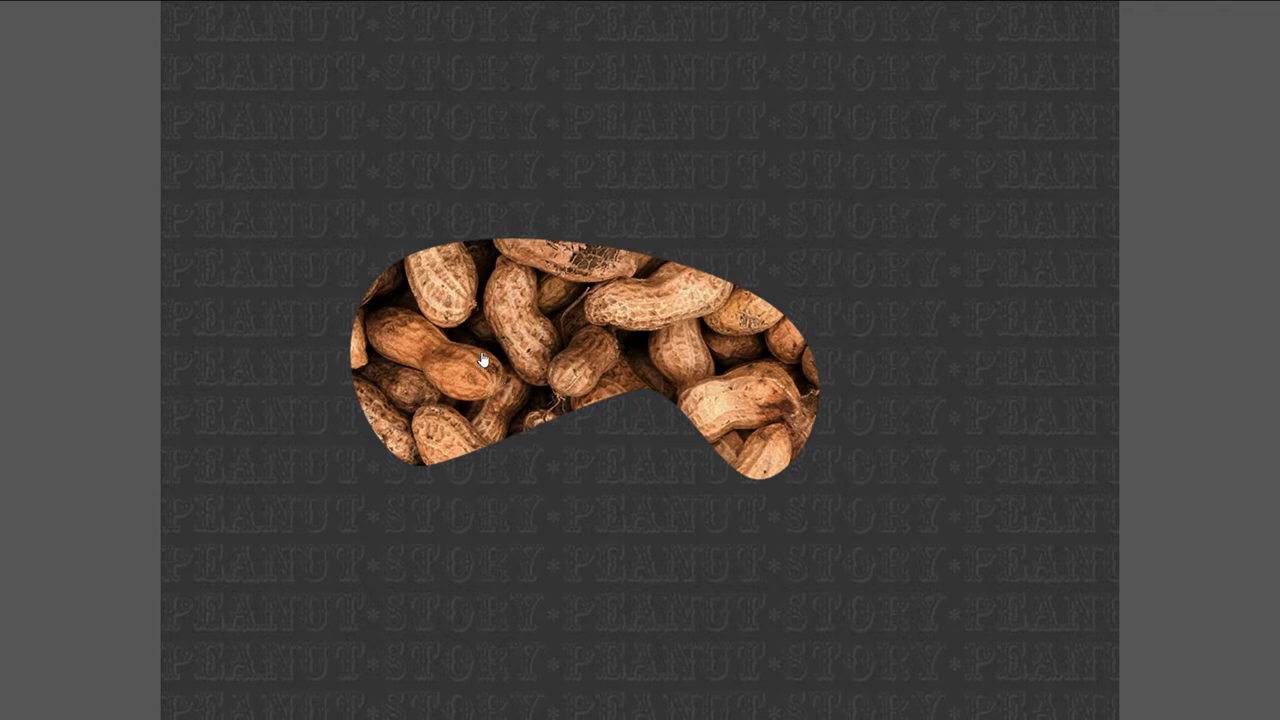
{"action": "mouse_move", "coordinate": [692, 348]}
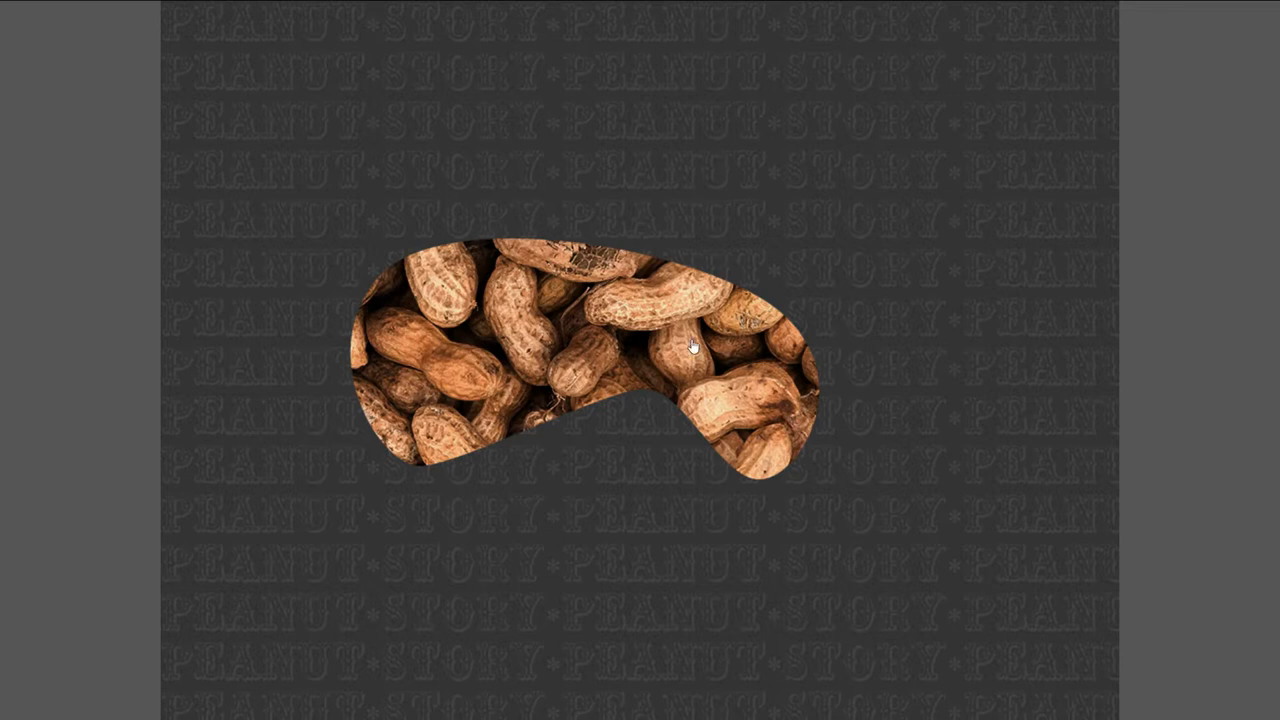
Step: Move the peanut-filled blob further right toward the middle of the tiled backing
{"action": "left_click_drag", "start_coordinate": [690, 344], "coordinate": [724, 210]}
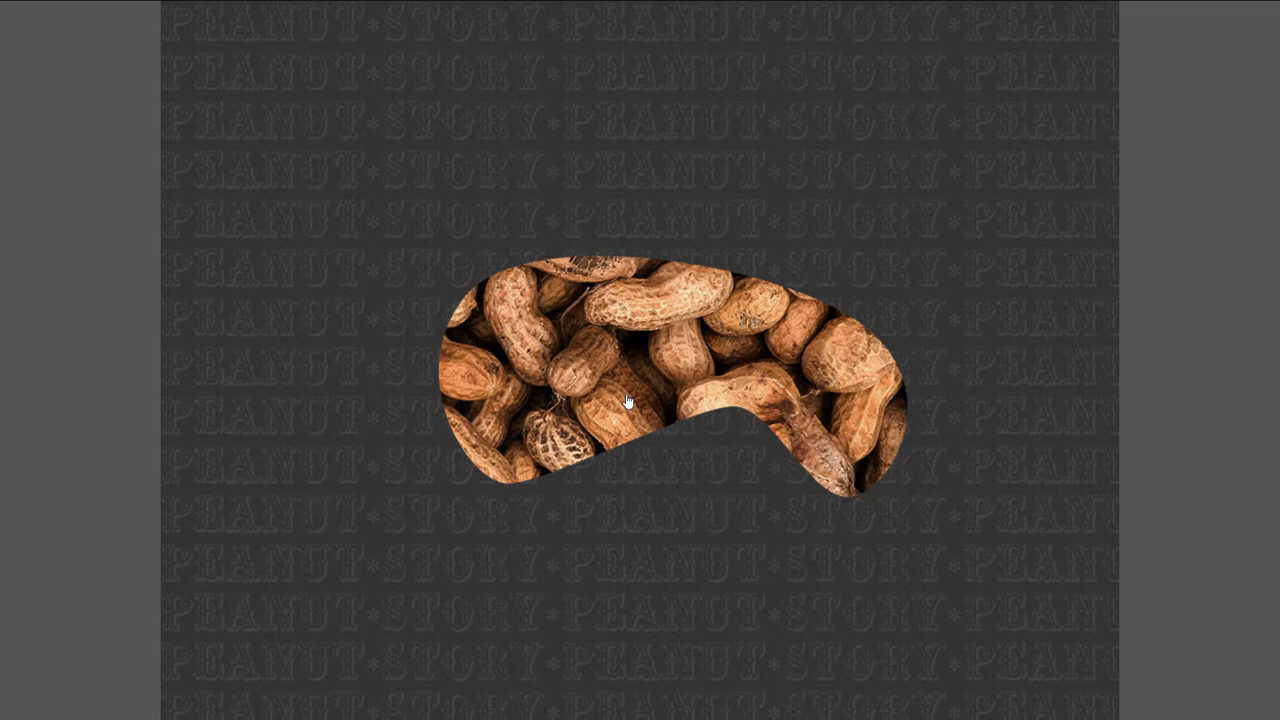
{"action": "mouse_move", "coordinate": [592, 390]}
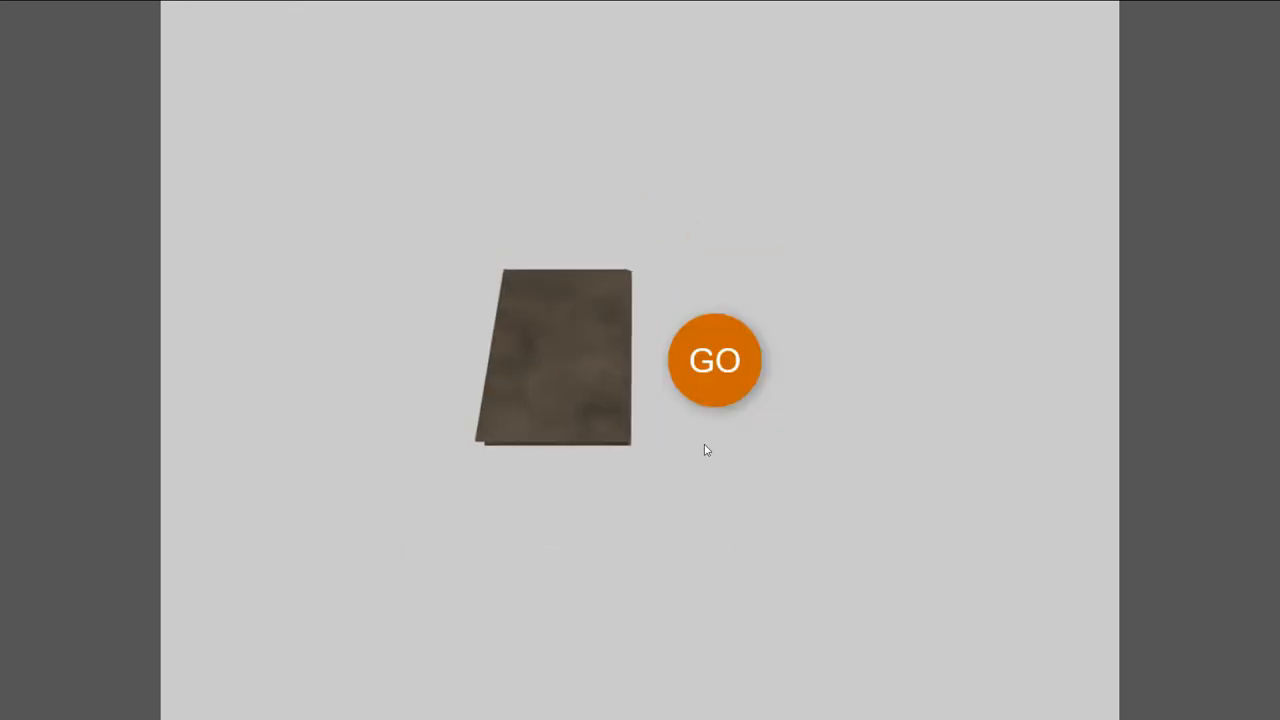
Step: Cycle through the GO button demo repeatedly until the editable teal squiggle scene loads
{"action": "left_click", "coordinate": [714, 360]}
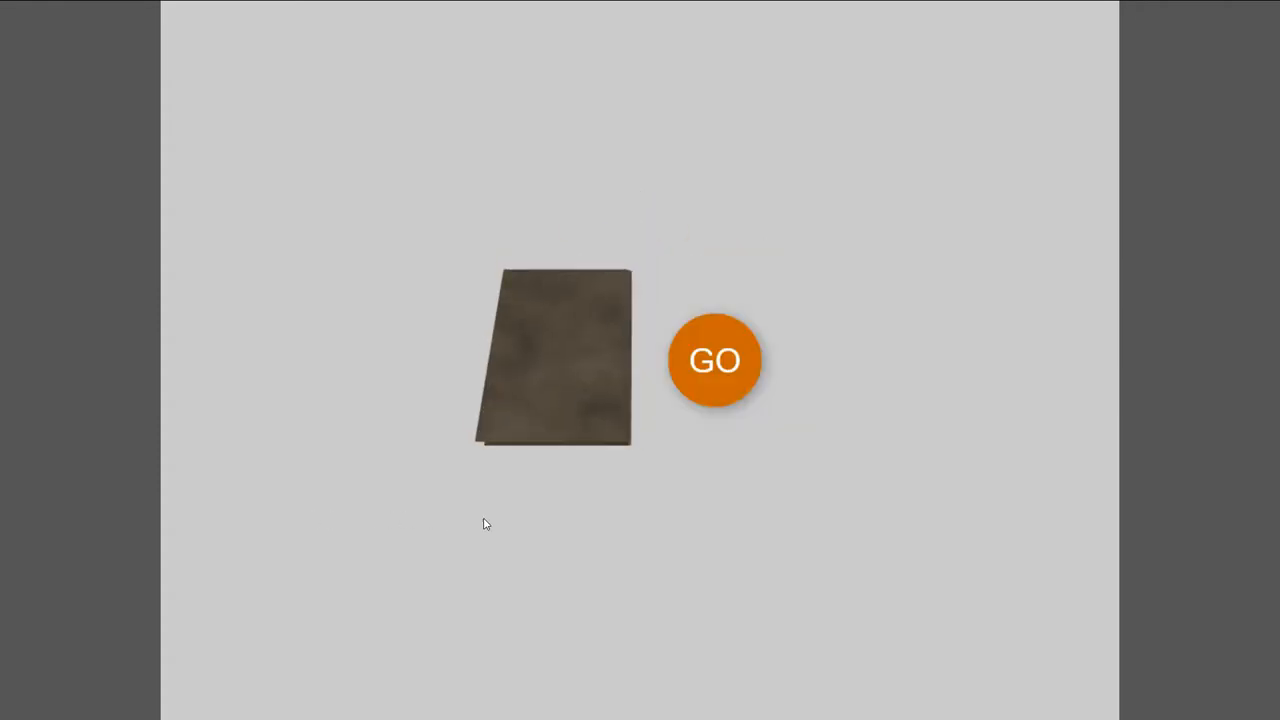
{"action": "mouse_move", "coordinate": [600, 452]}
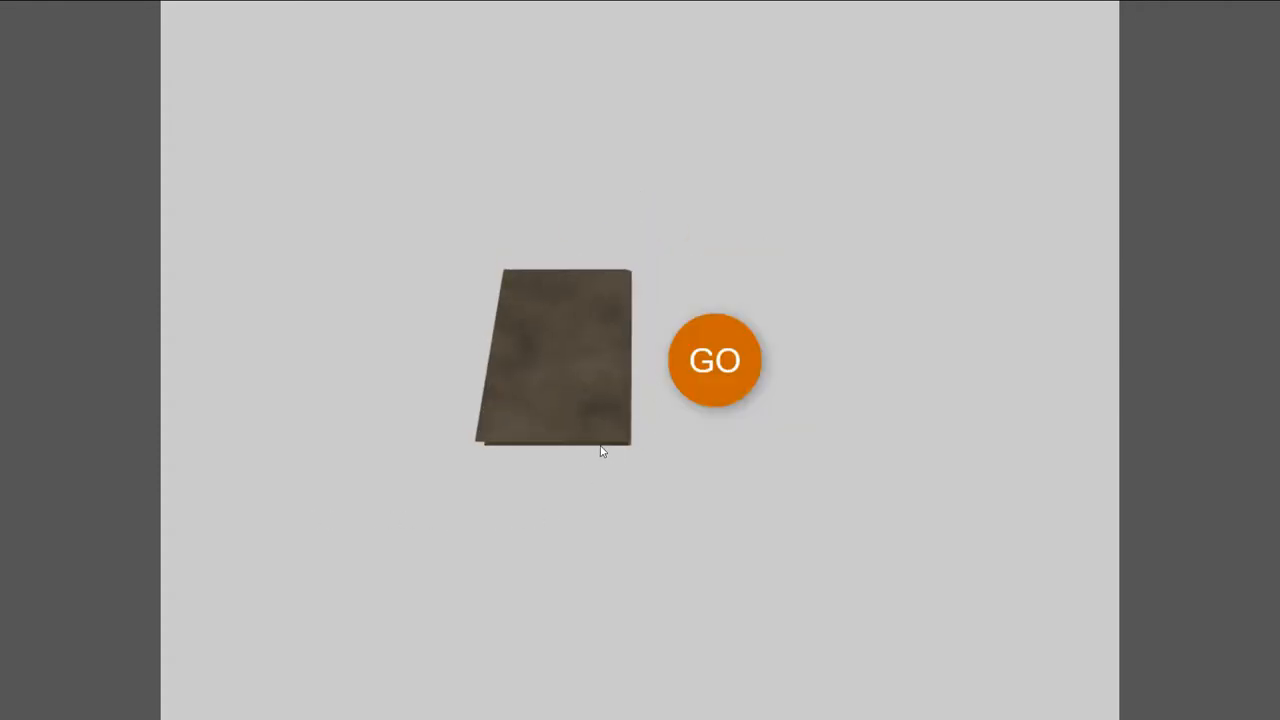
{"action": "left_click", "coordinate": [714, 360]}
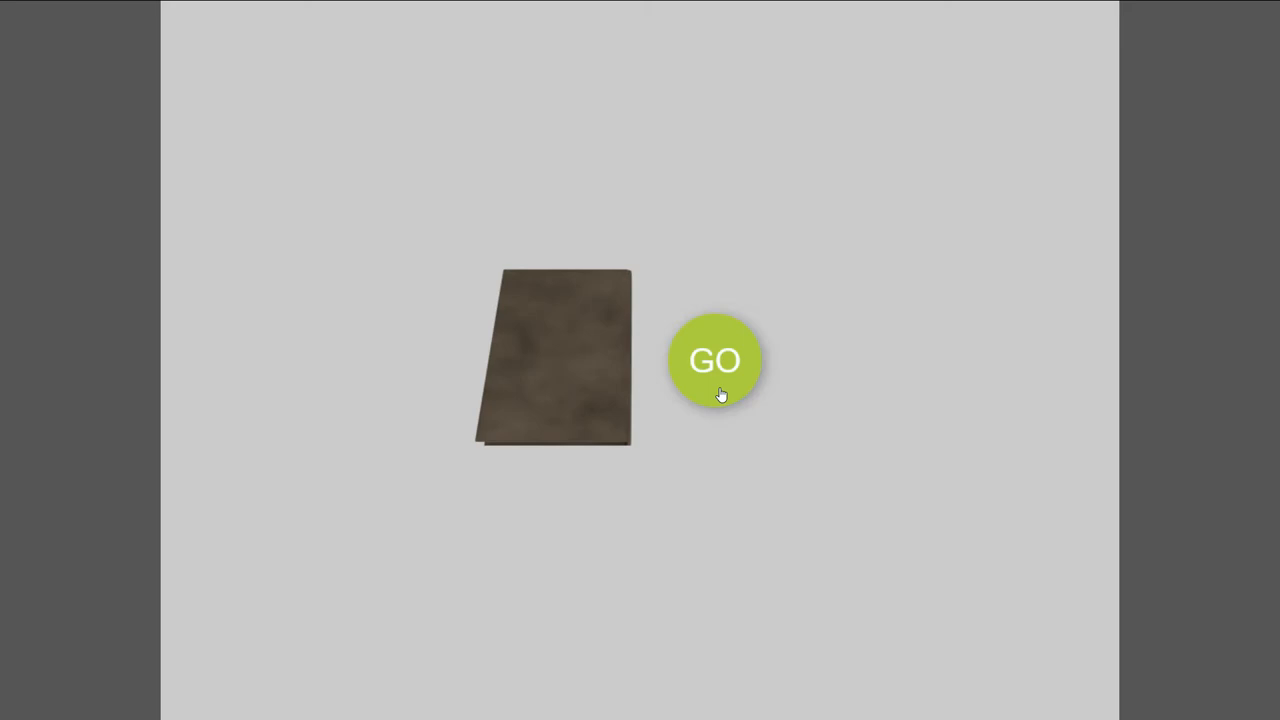
{"action": "left_click", "coordinate": [714, 360]}
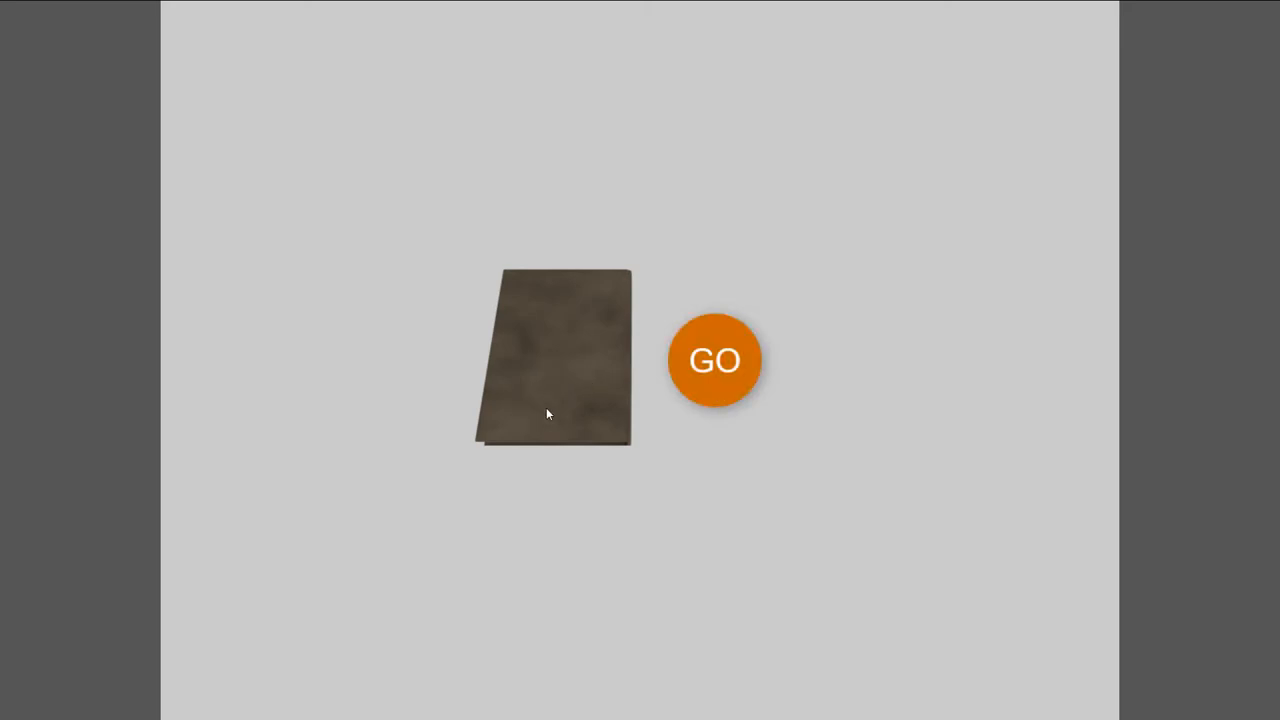
{"action": "left_click", "coordinate": [714, 360]}
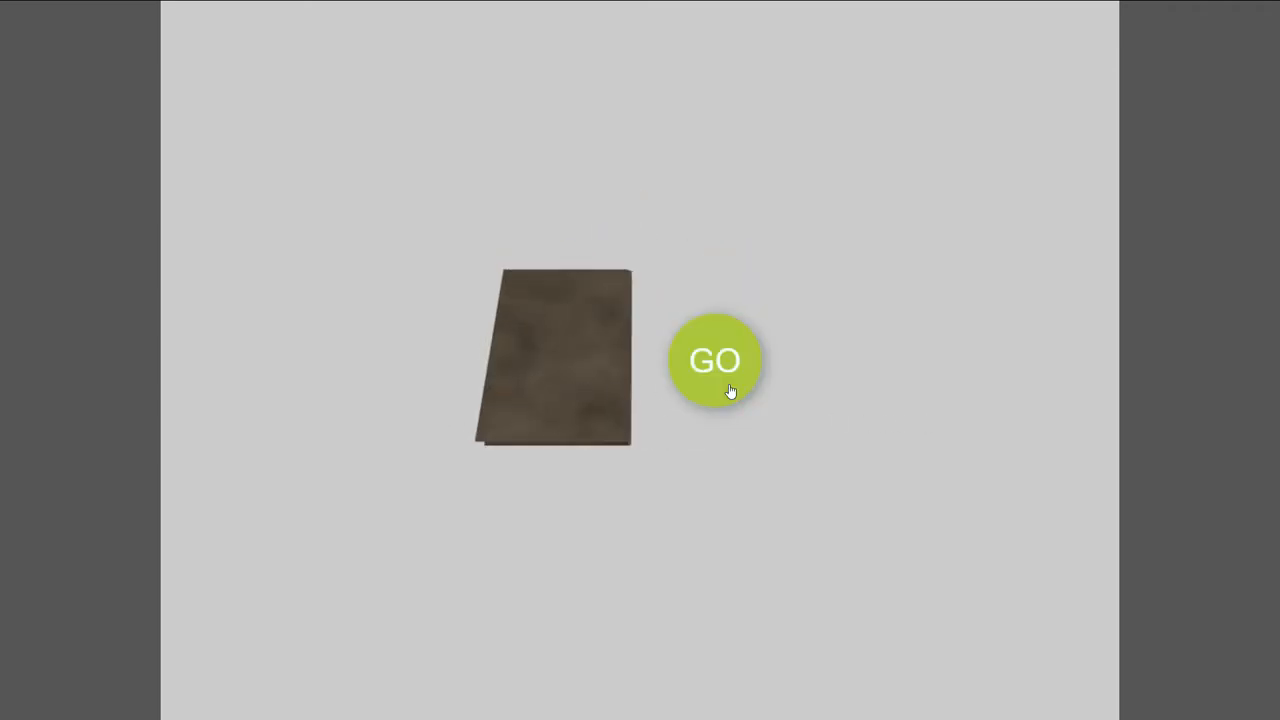
{"action": "left_click", "coordinate": [716, 360]}
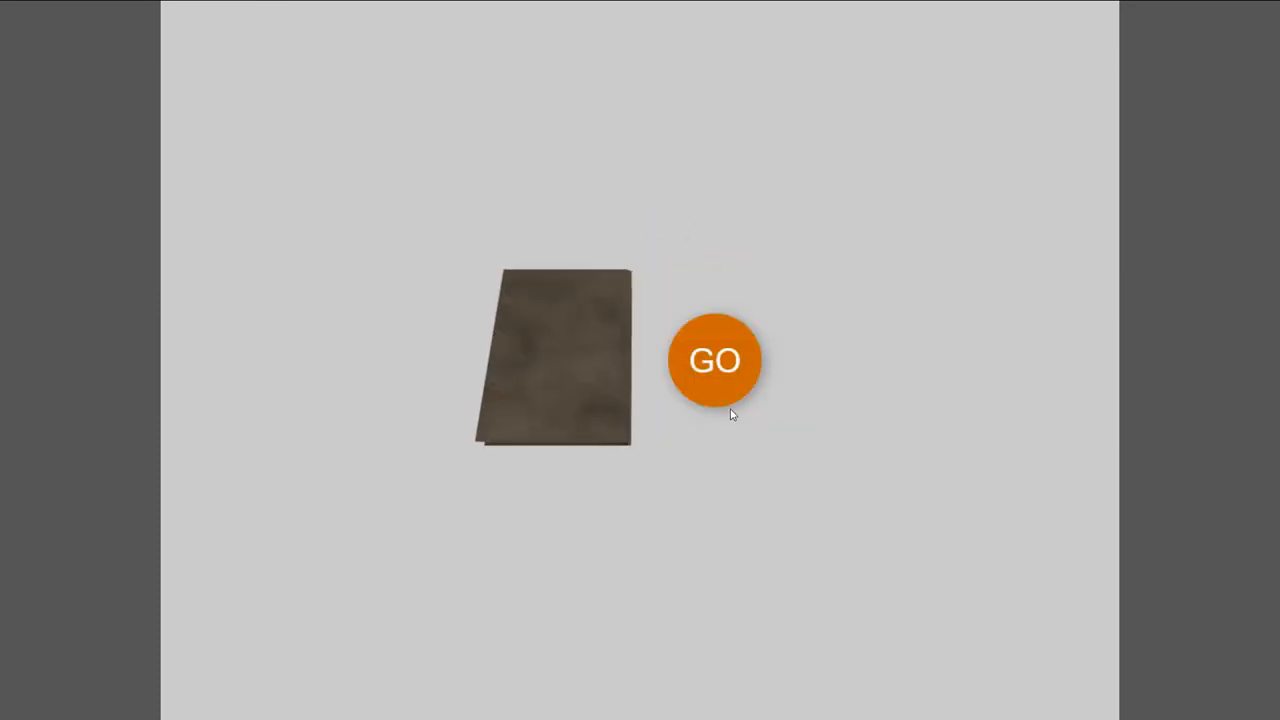
{"action": "left_click", "coordinate": [714, 360]}
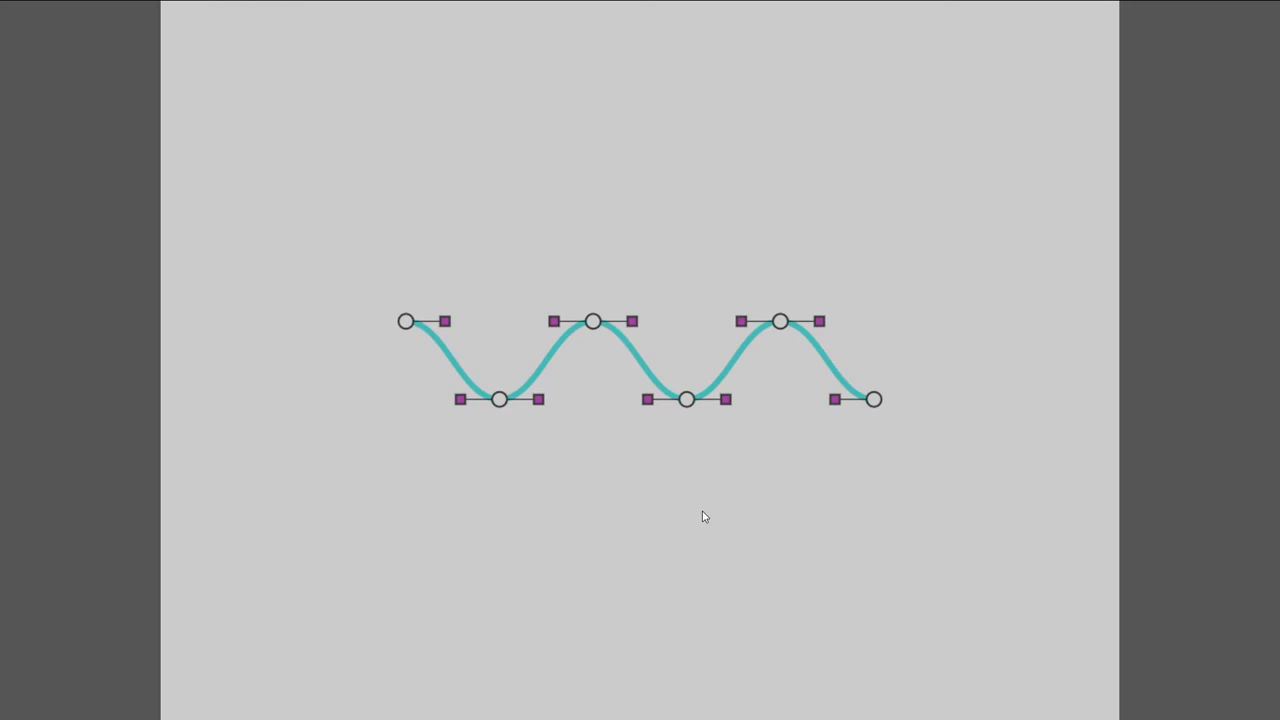
{"action": "mouse_move", "coordinate": [560, 272]}
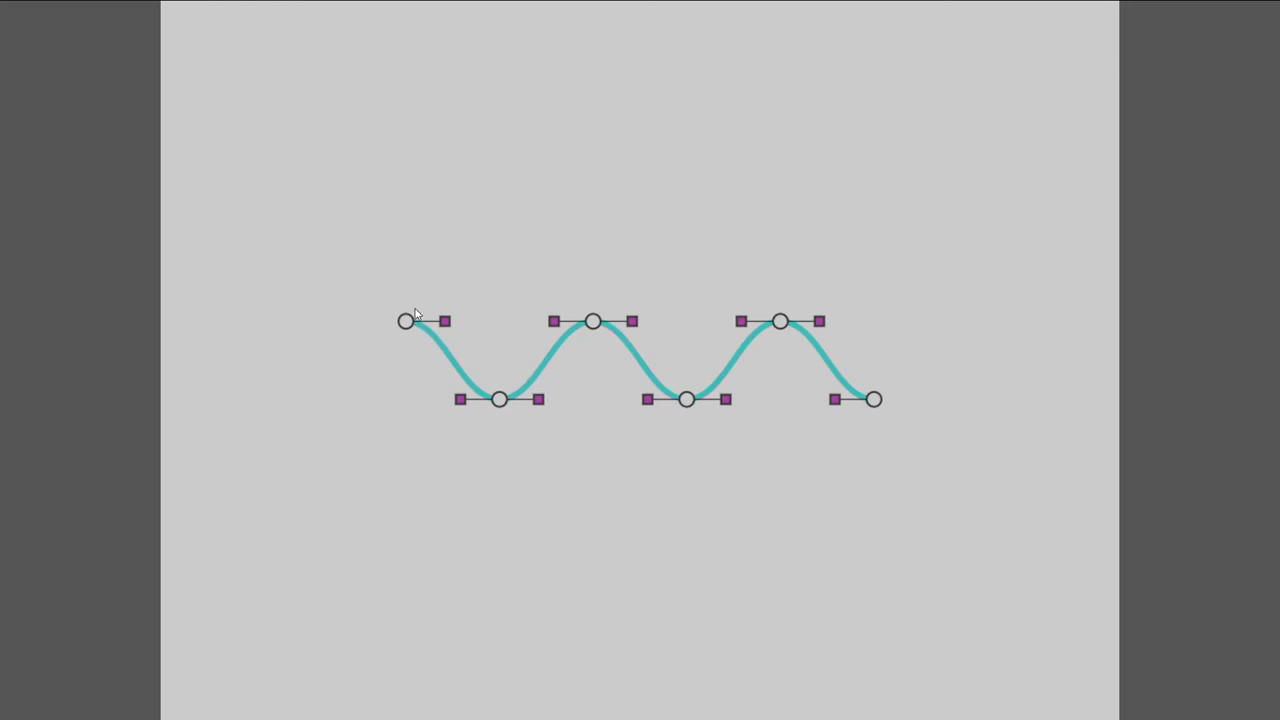
{"action": "mouse_move", "coordinate": [680, 544]}
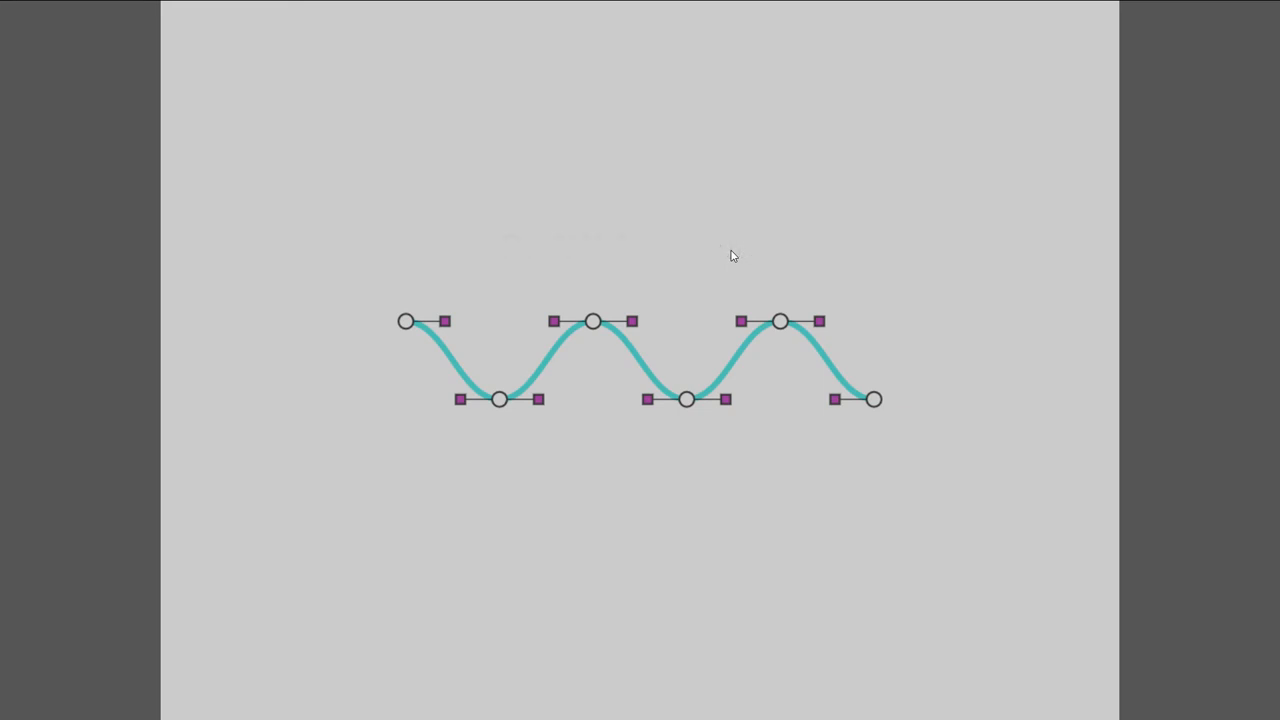
Step: Adjust the squiggle's end handle so the wave masks the peanut photo through its two dips
{"action": "left_click_drag", "start_coordinate": [878, 398], "coordinate": [858, 440]}
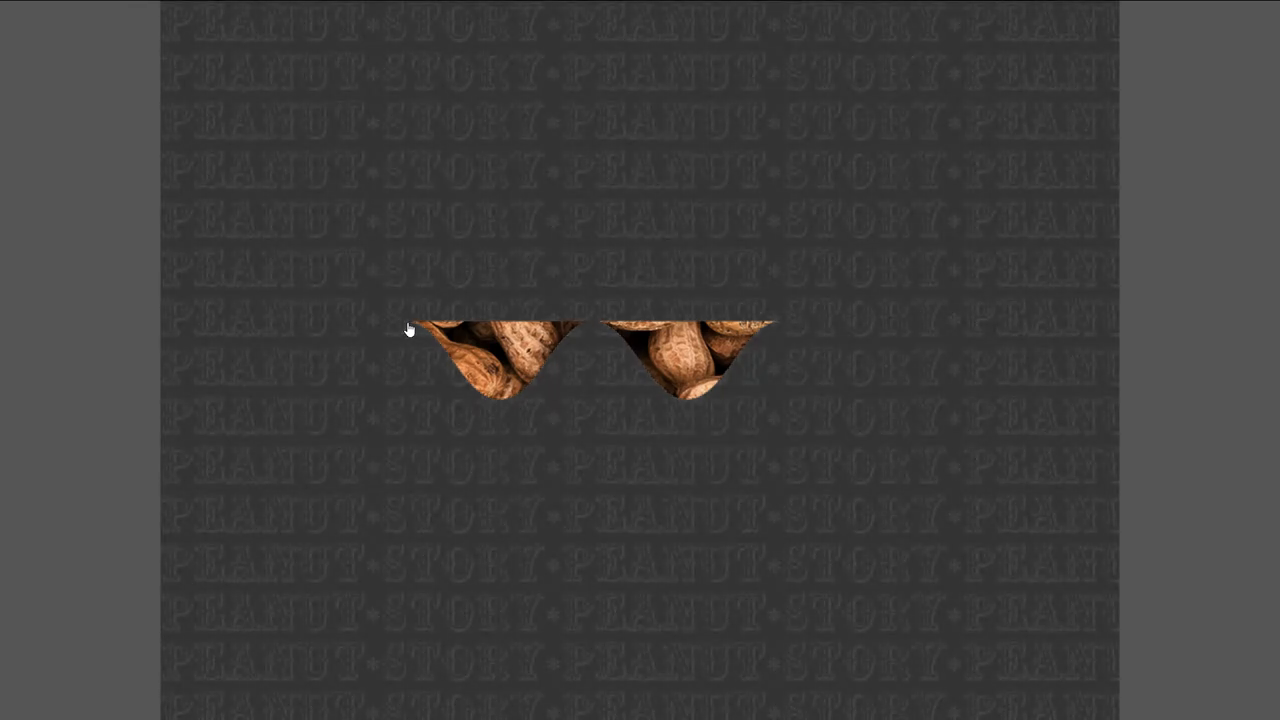
{"action": "mouse_move", "coordinate": [1044, 492]}
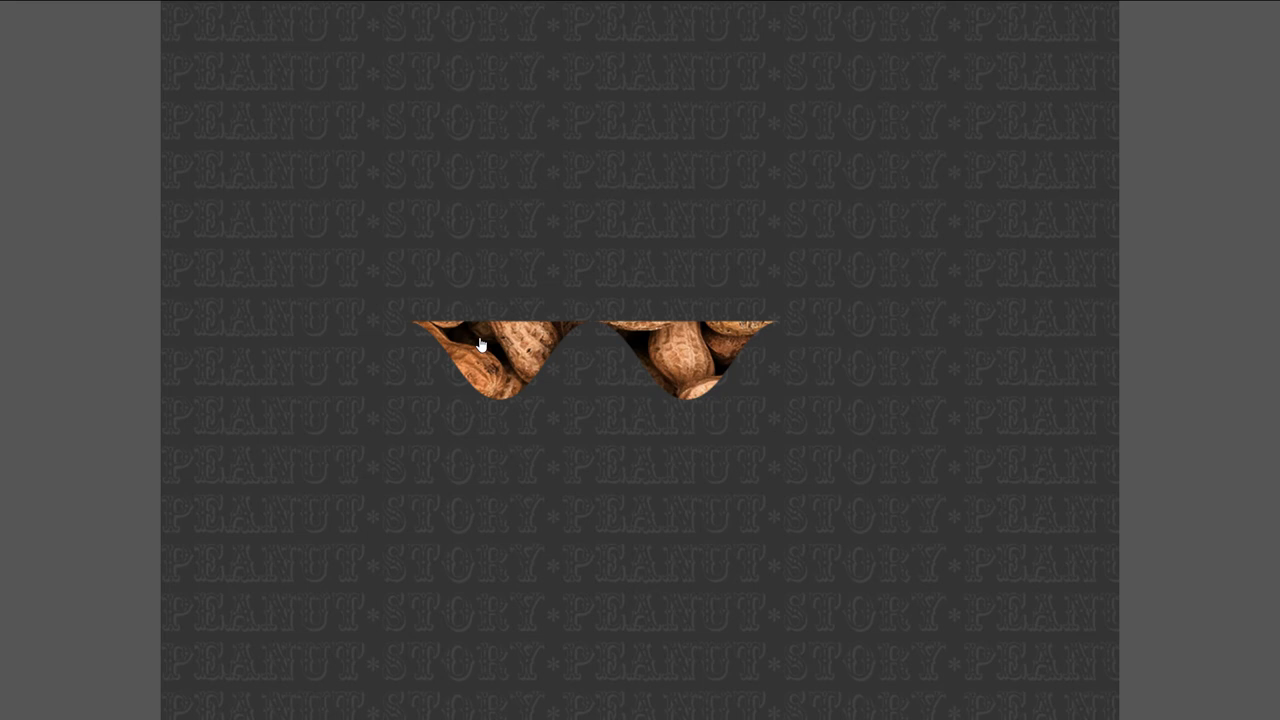
{"action": "mouse_move", "coordinate": [612, 628]}
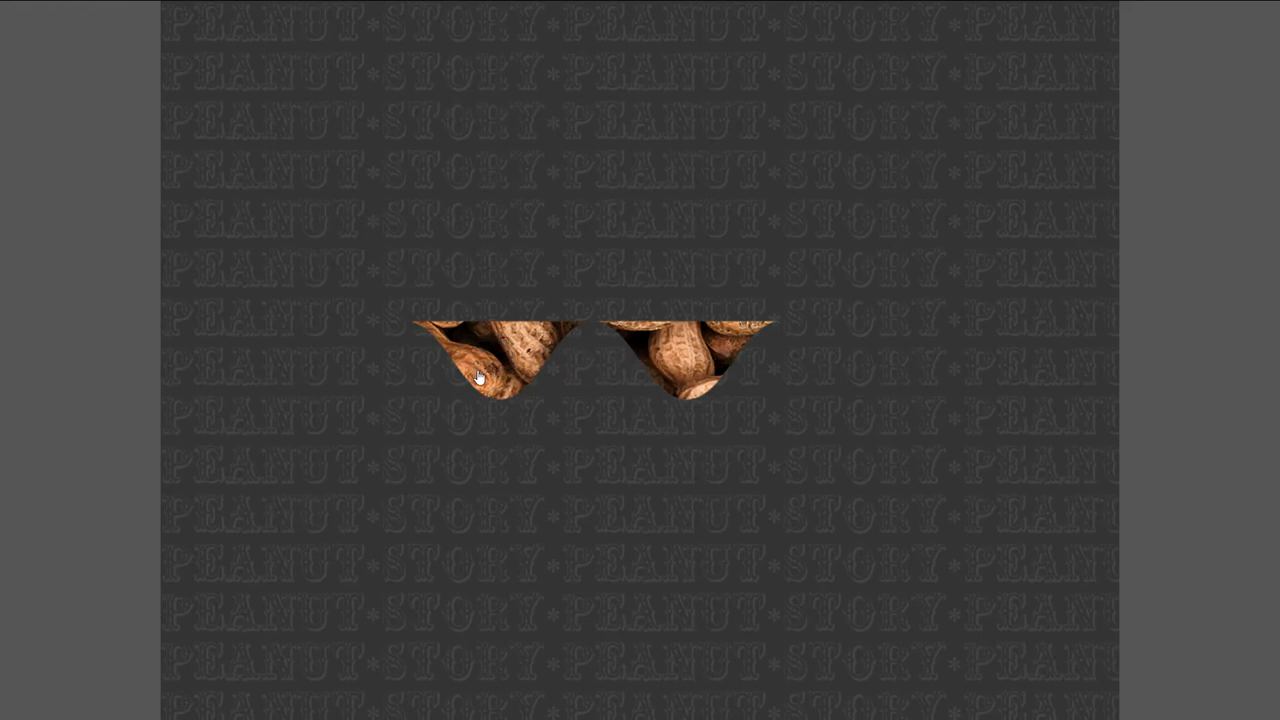
{"action": "mouse_move", "coordinate": [756, 130]}
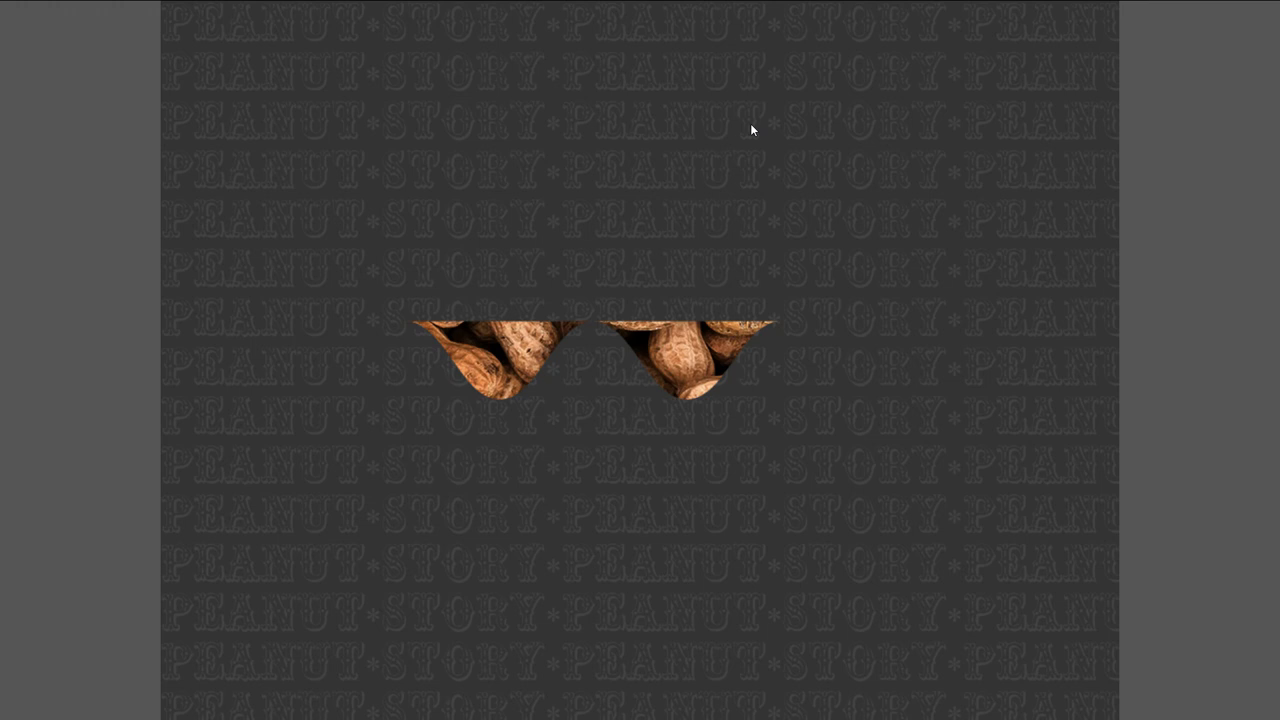